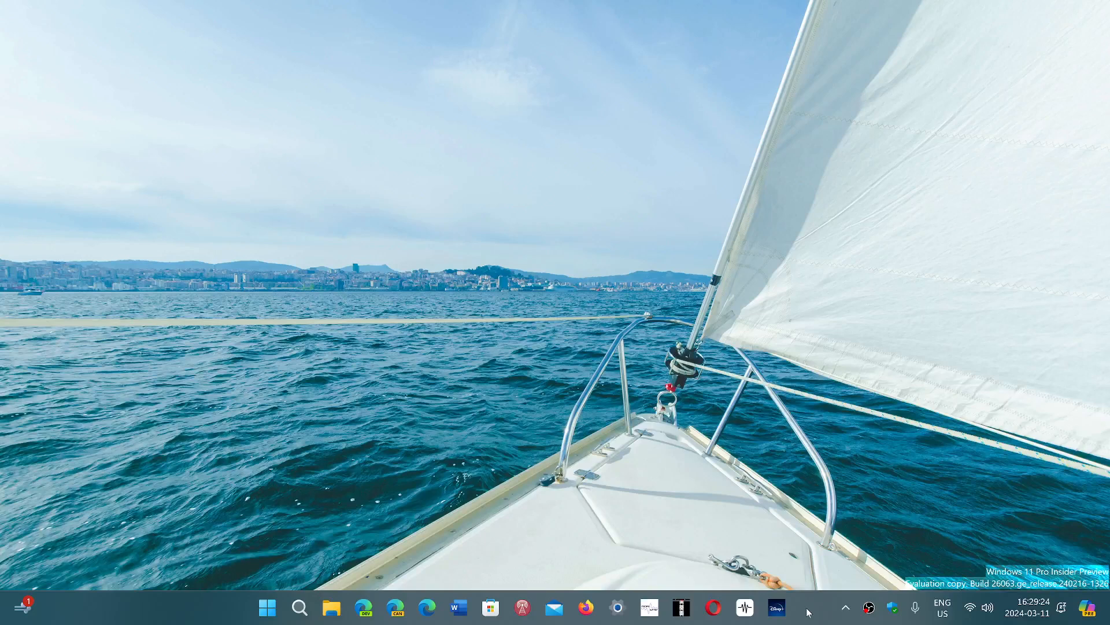
pyautogui.moveTo(615, 583)
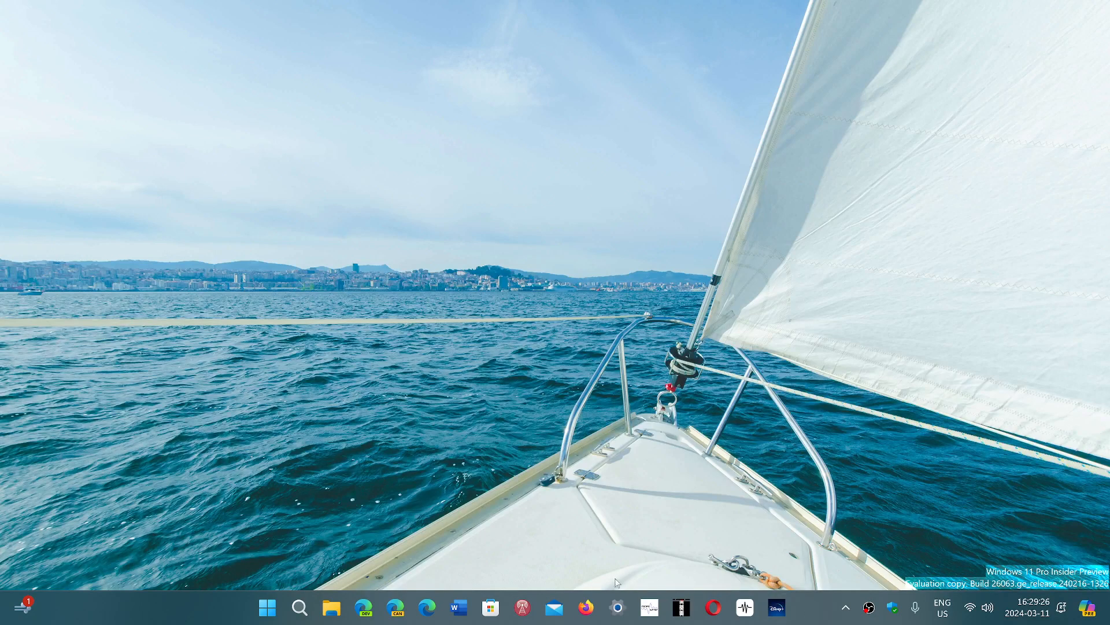
pyautogui.moveTo(300, 606)
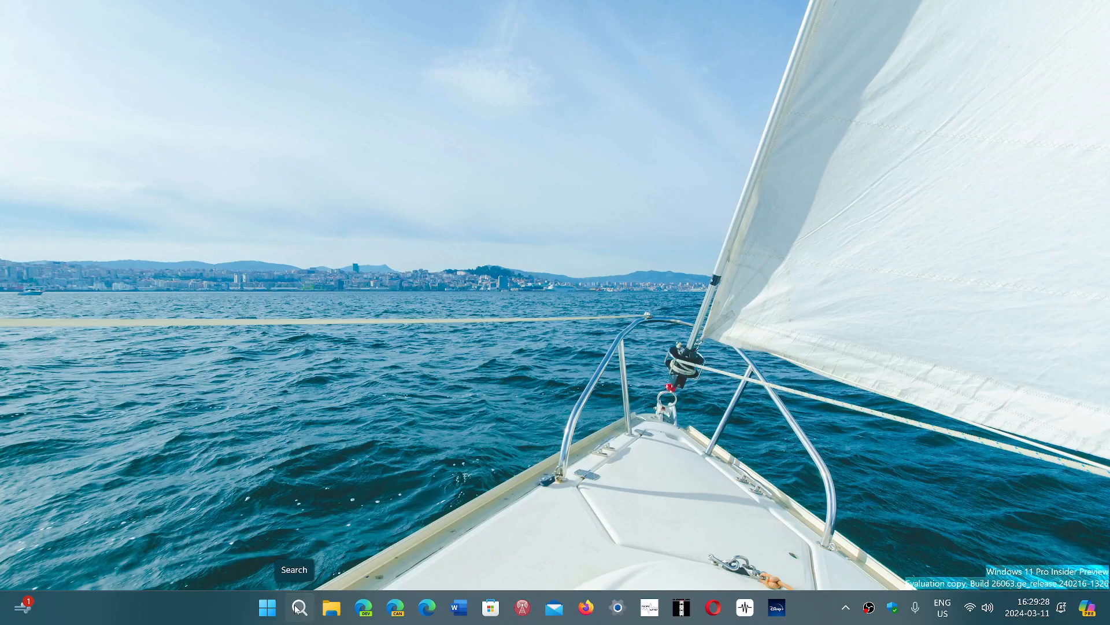
# Search the taskbar for Control Panel to open it with large icons
pyautogui.click(268, 607)
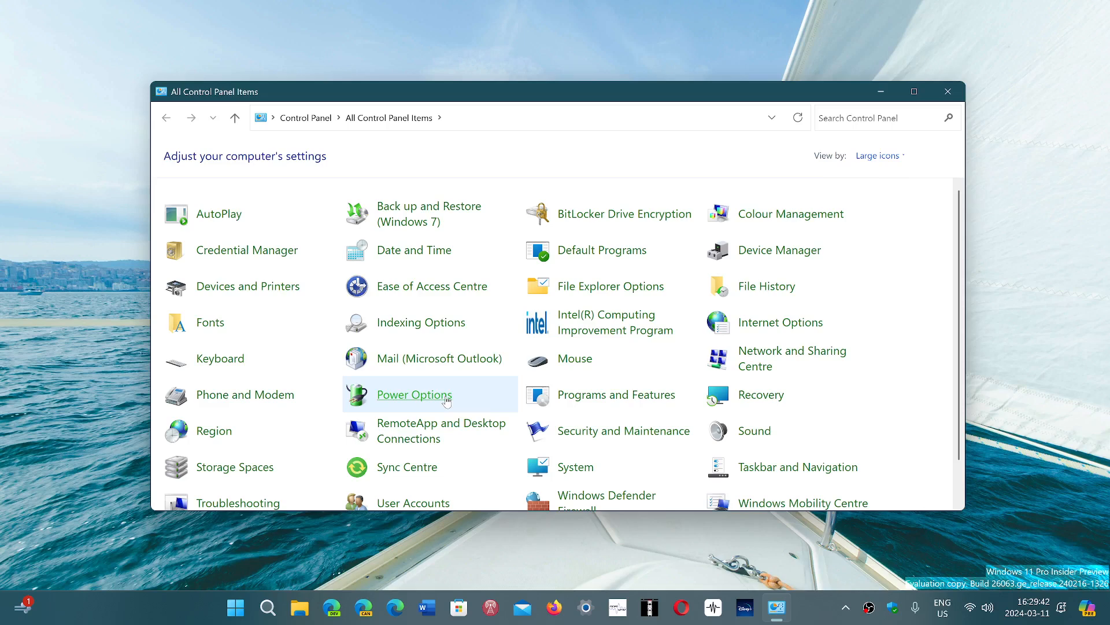
# Open Power Options and edit the High performance plan's settings
pyautogui.click(414, 394)
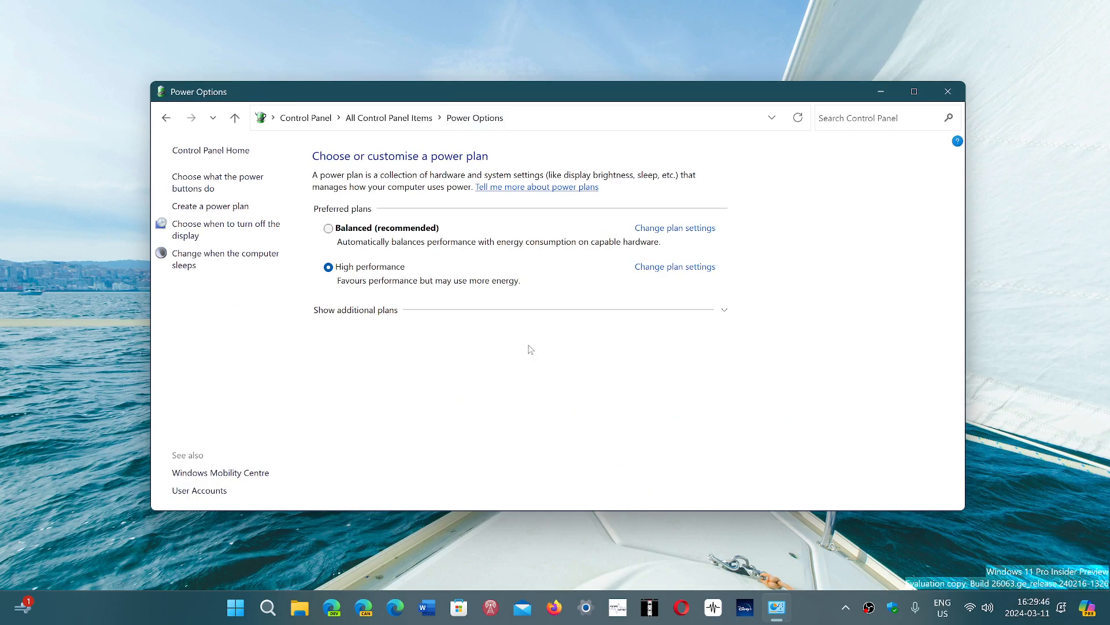
pyautogui.moveTo(557, 404)
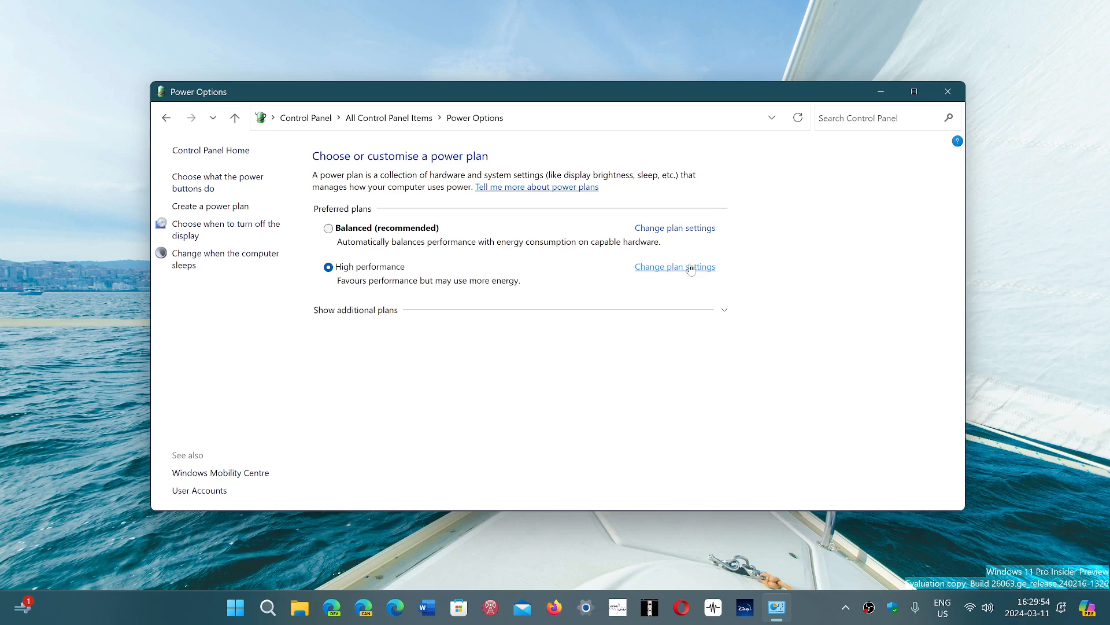
pyautogui.click(673, 266)
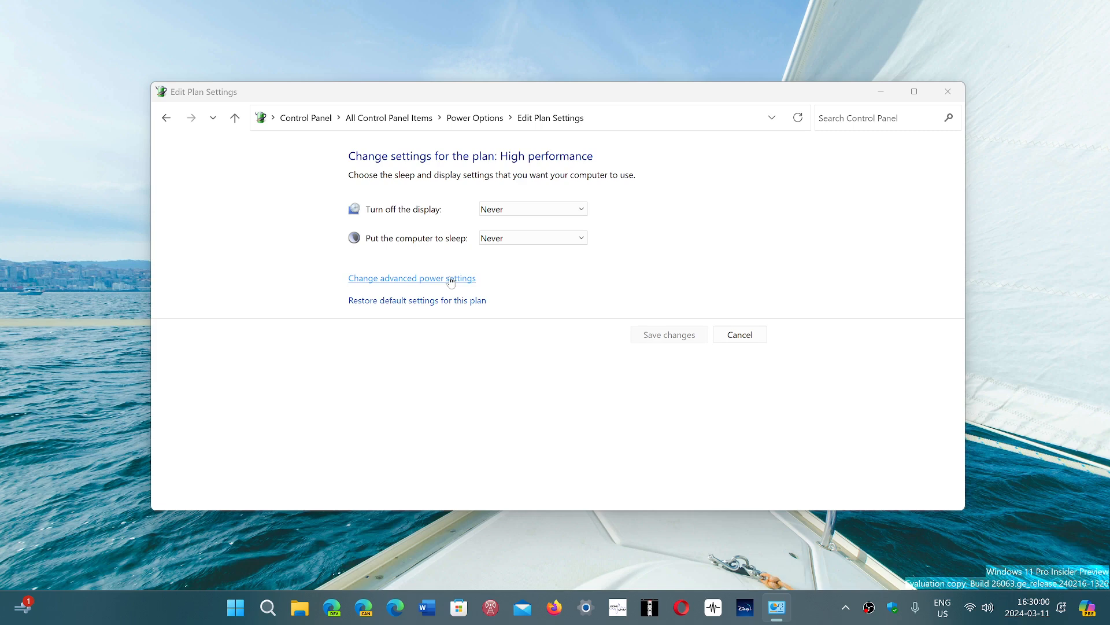
pyautogui.click(411, 278)
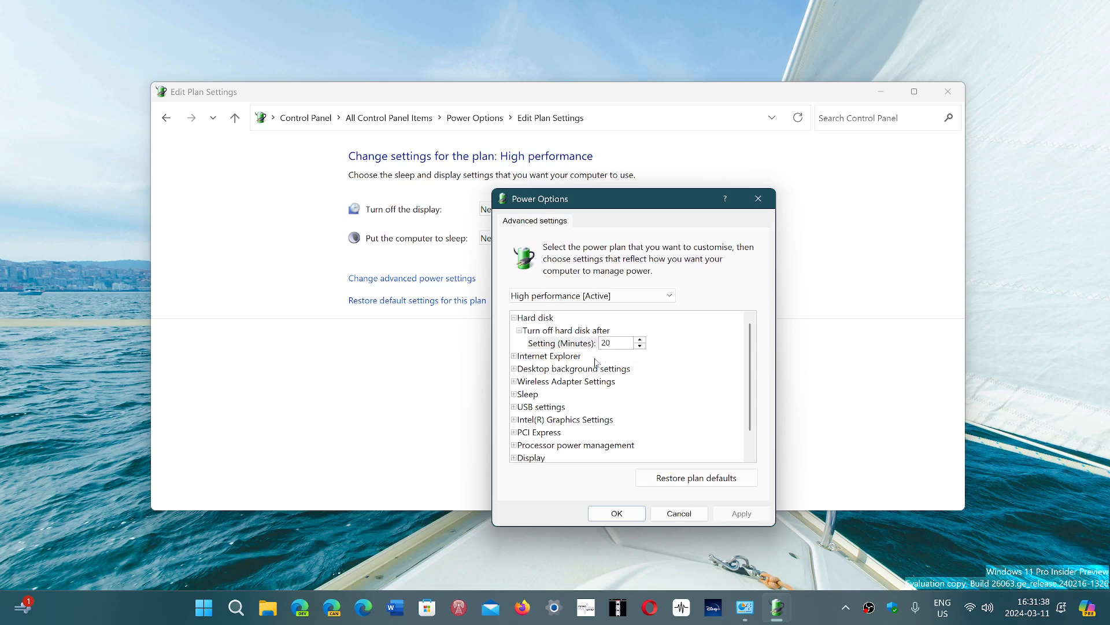
pyautogui.moveTo(692, 404)
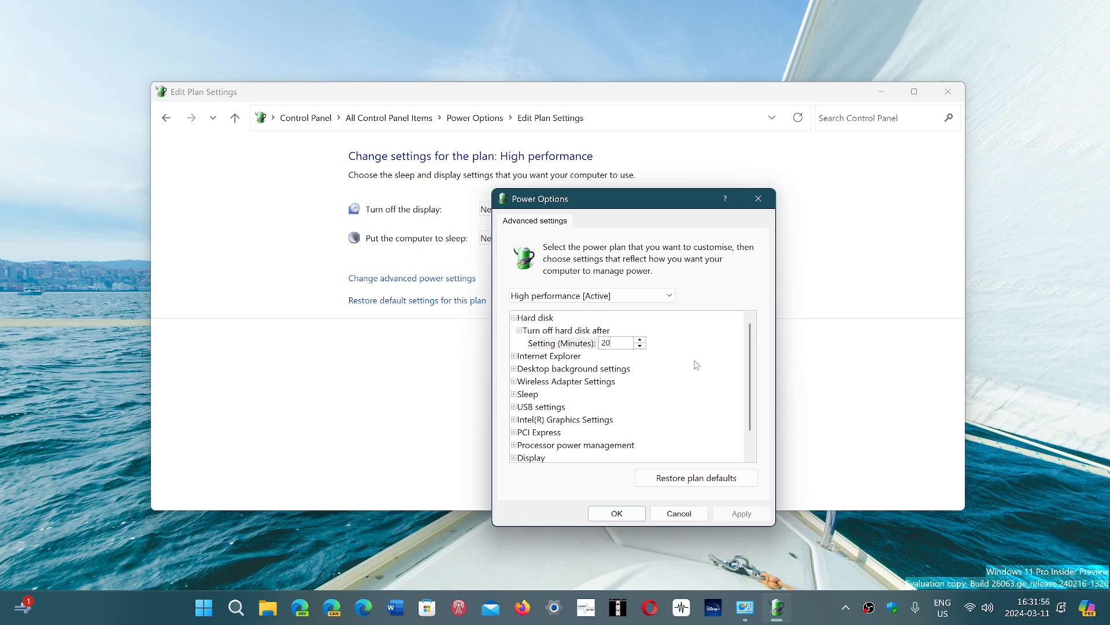
pyautogui.moveTo(725, 435)
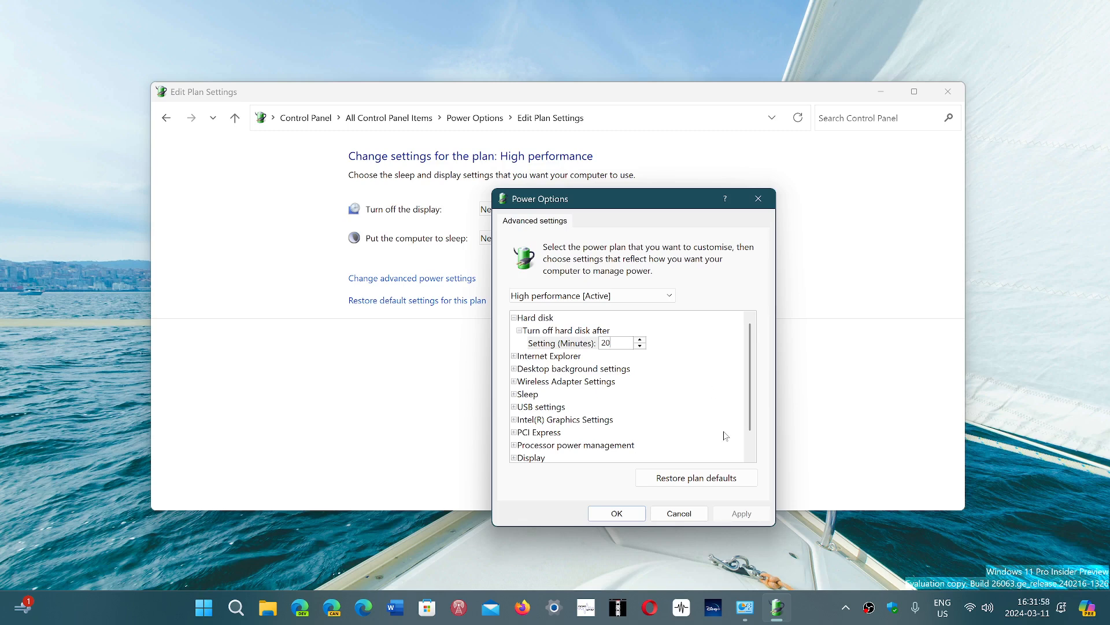
pyautogui.moveTo(691, 533)
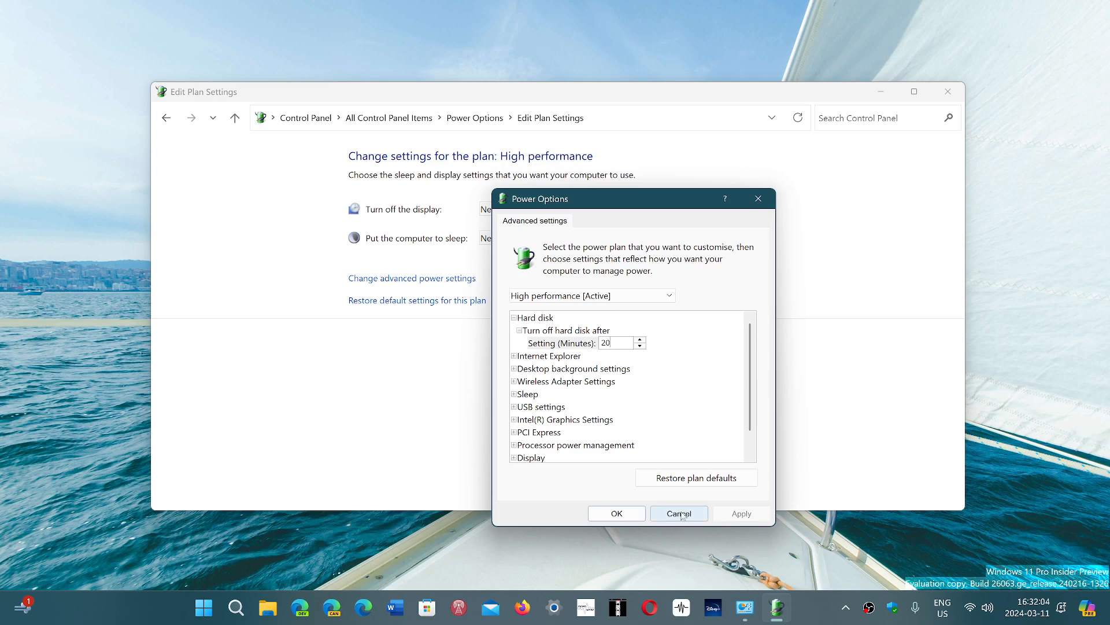
pyautogui.click(678, 513)
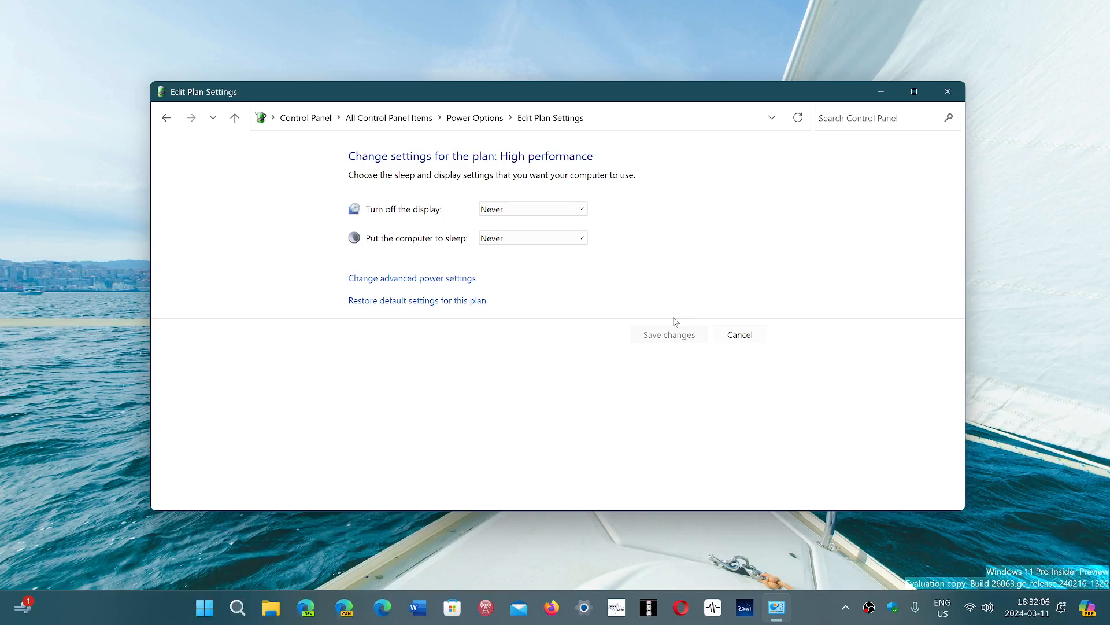
pyautogui.moveTo(947, 91)
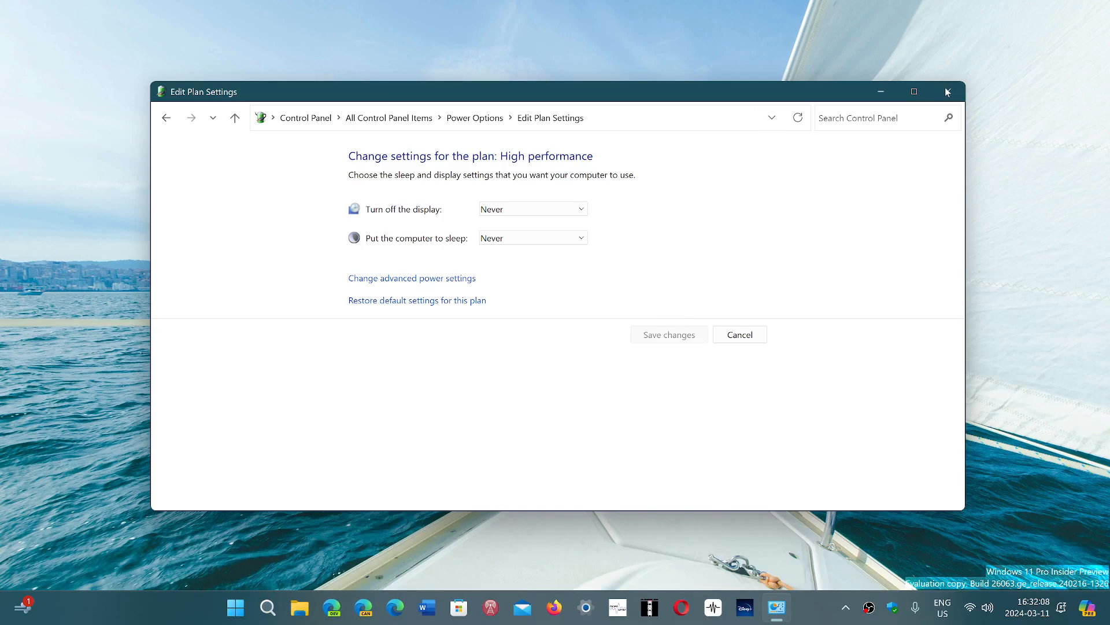